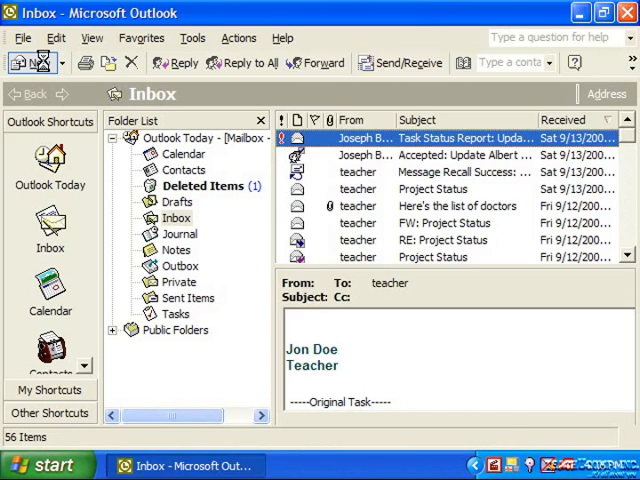
Step: Start a new message addressed to Joseph Brownell
click(30, 62)
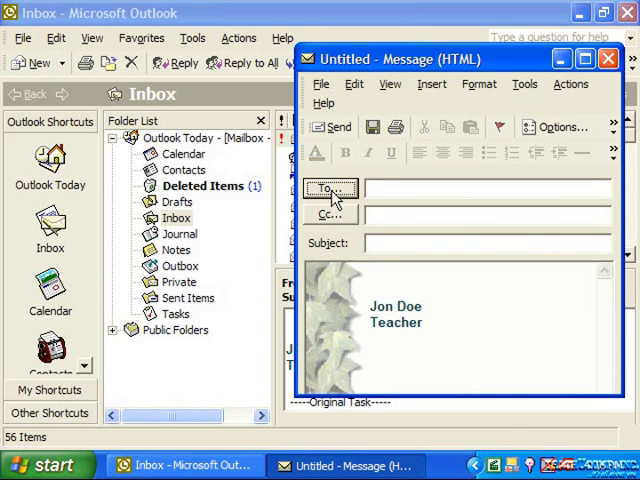
click(329, 189)
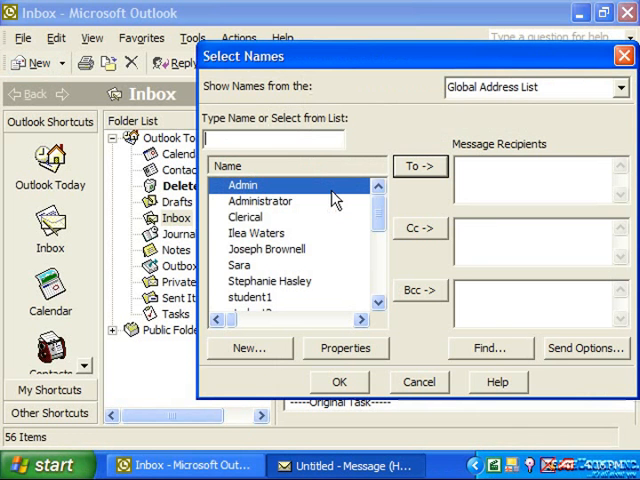
click(338, 381)
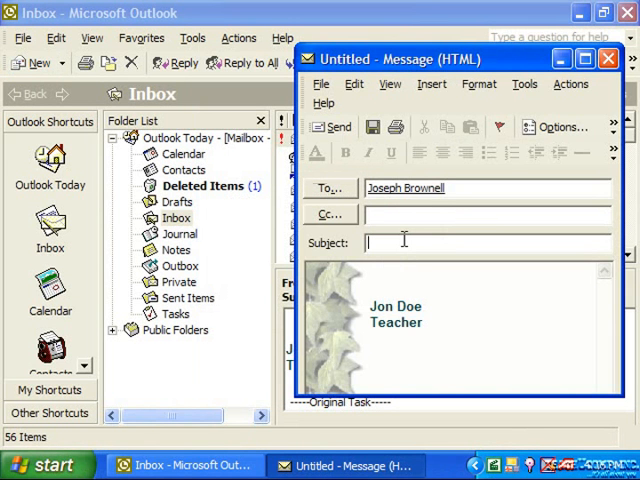
Step: Enter the subject 'Here's a link to a shared folder' and body 'Keep me posted.'
text(Here's a l)
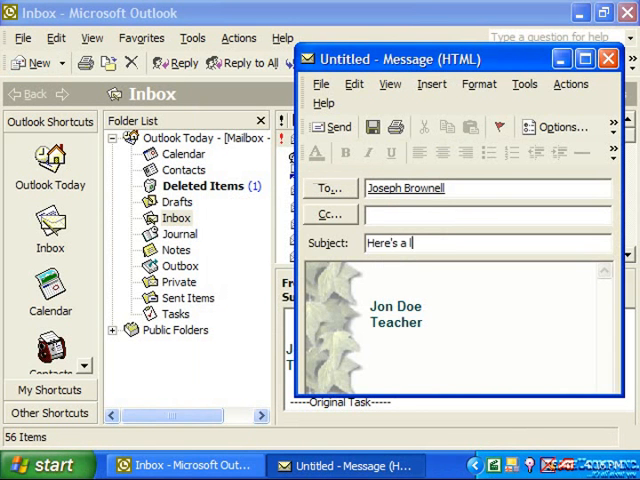
text(ink to a shared folder)
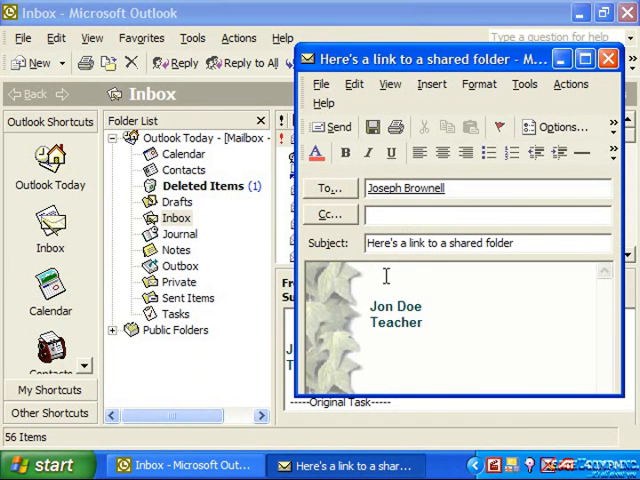
text(Keep me)
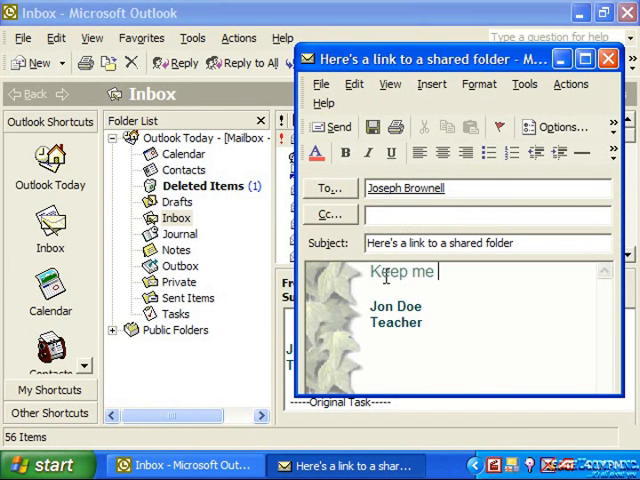
text(posted.)
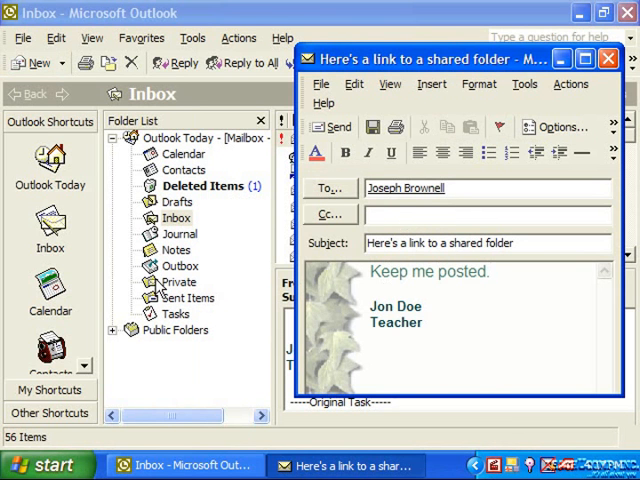
Step: Drag the Private folder into the message body to link it
click(488, 271)
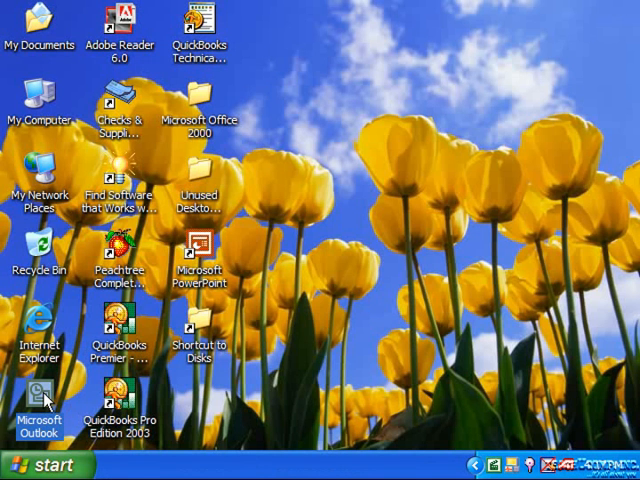
Step: Reopen Outlook and choose 'Save it to disk' for the received Private.xnk attachment
double_click(39, 395)
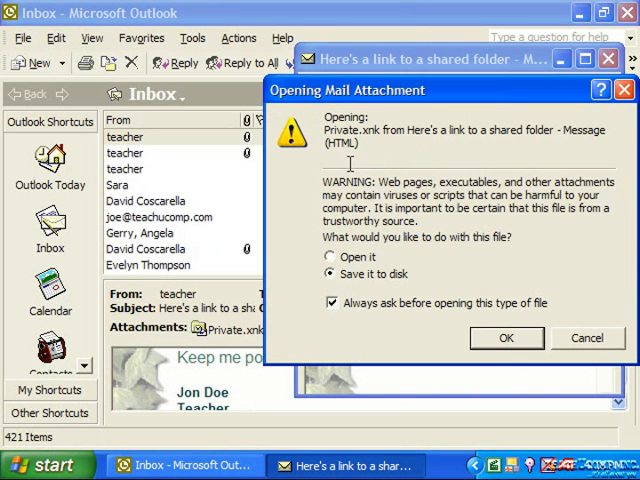
mouse_move(413, 268)
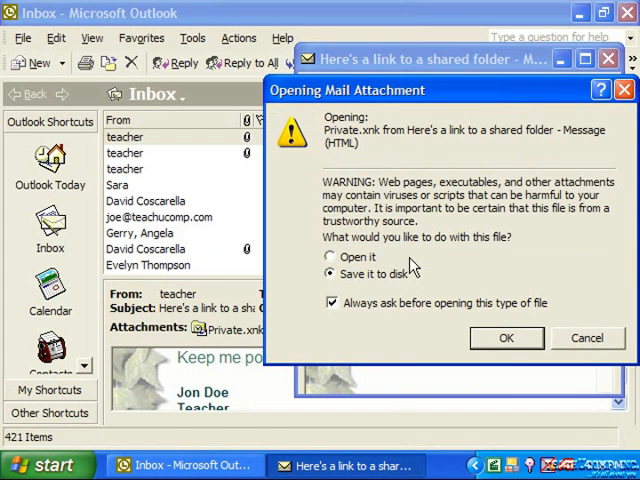
click(329, 257)
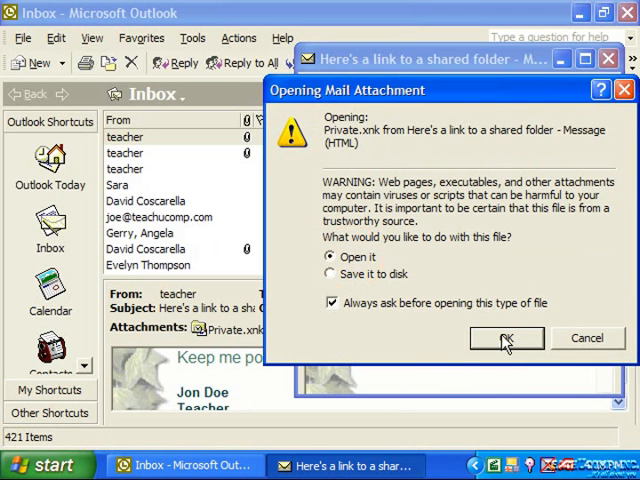
click(506, 338)
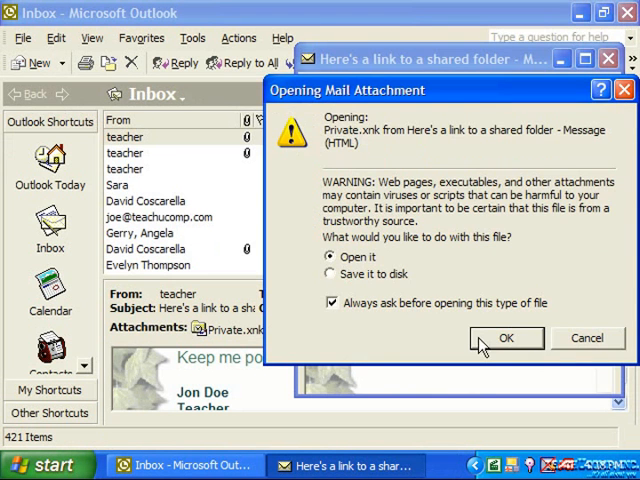
click(506, 338)
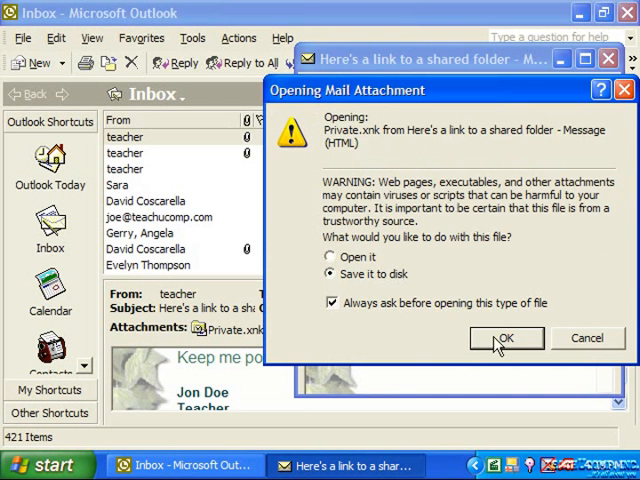
click(505, 338)
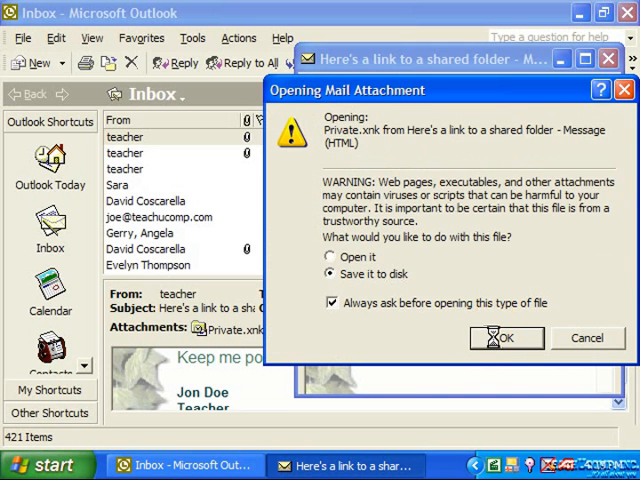
click(507, 338)
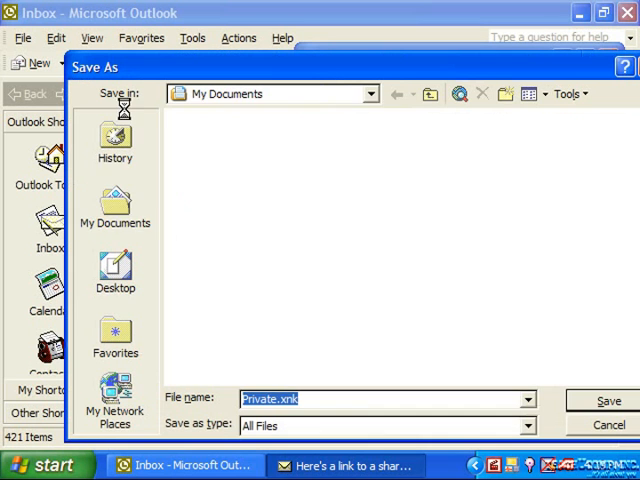
Step: Save the Private.xnk attachment into My Documents
click(115, 207)
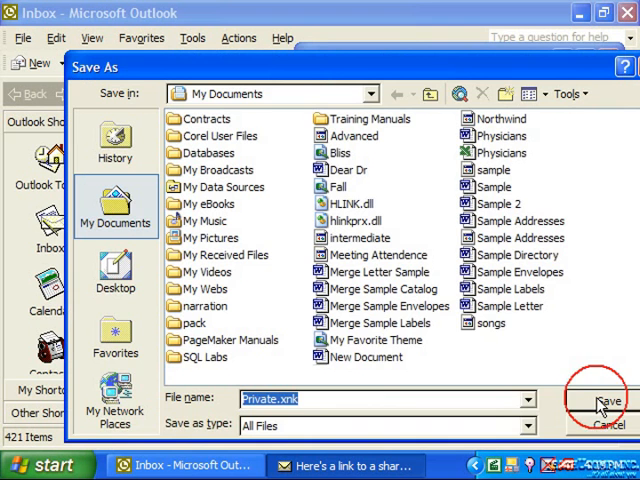
click(608, 400)
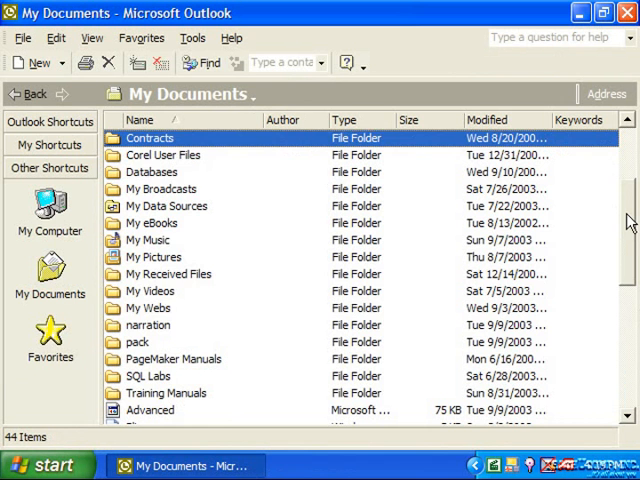
scroll(down, 3)
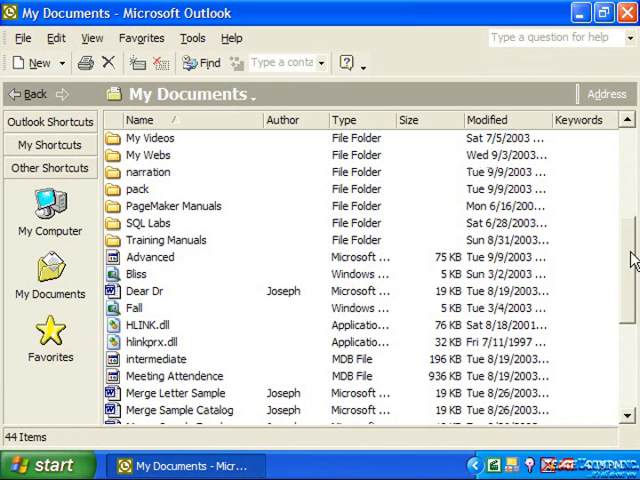
scroll(down, 3)
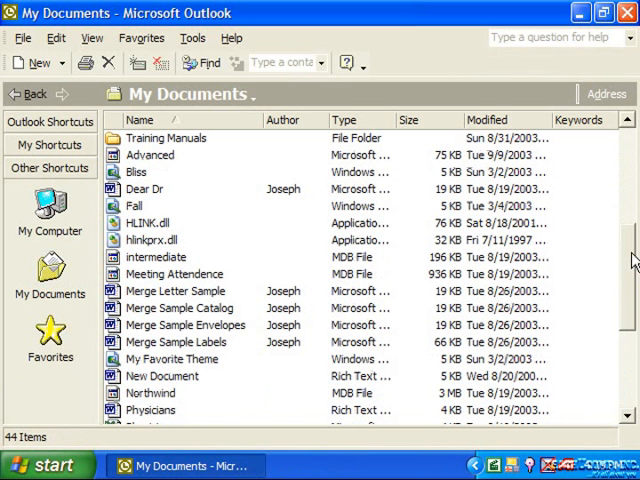
scroll(down, 3)
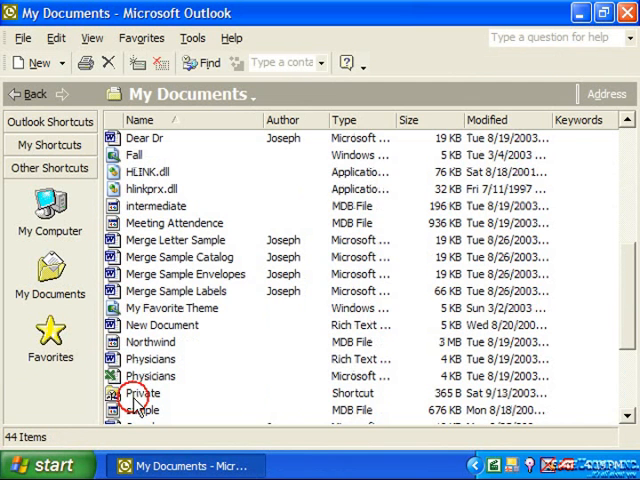
click(140, 393)
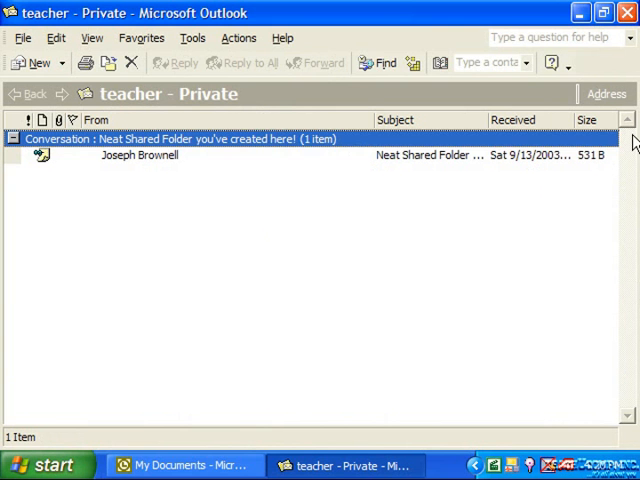
click(185, 465)
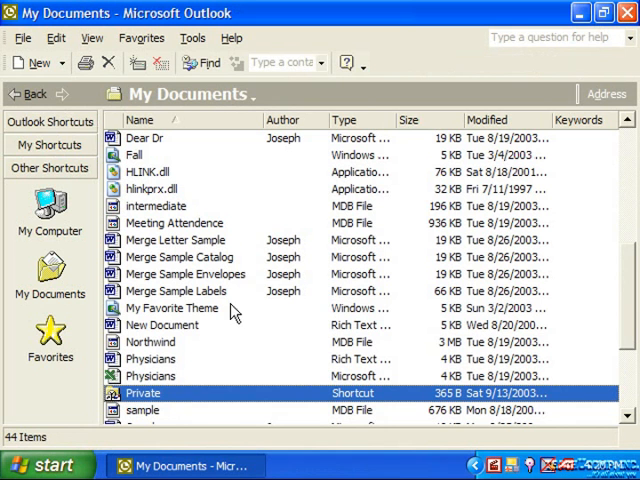
Step: Place the Private shortcut into the My Shortcuts group on the Outlook Bar
click(50, 144)
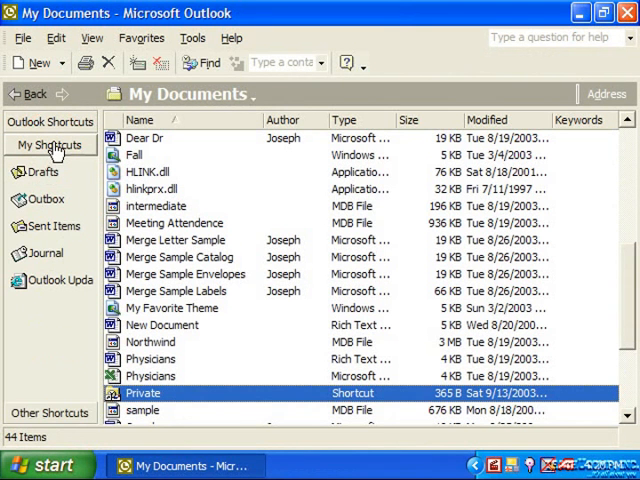
mouse_move(228, 338)
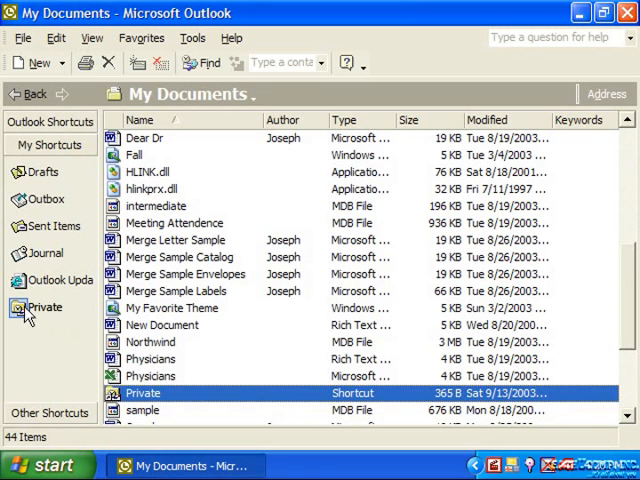
double_click(142, 393)
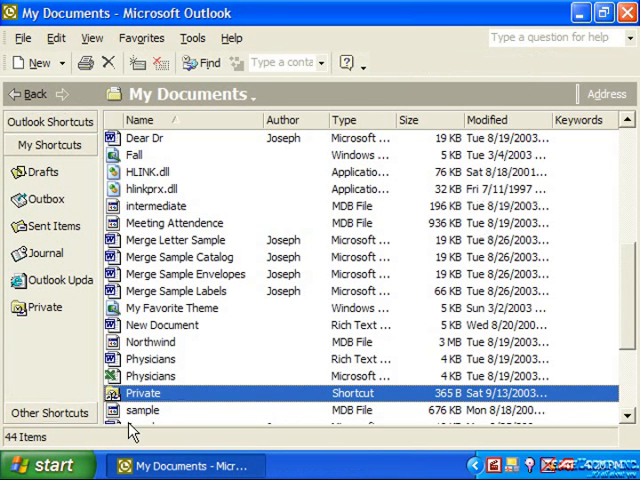
mouse_move(63, 330)
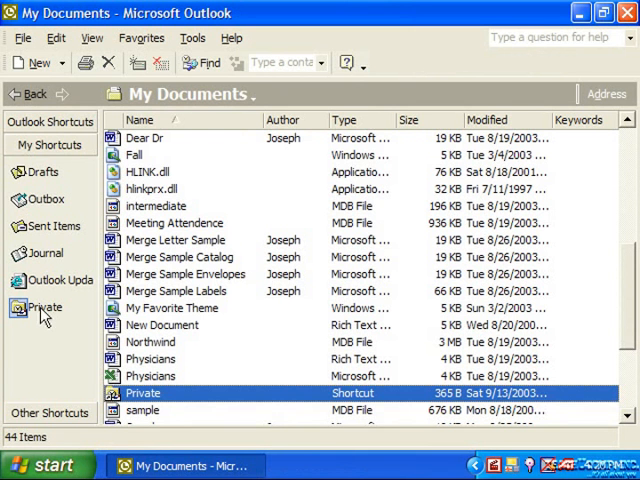
Step: Remove Private from the Outlook Bar, confirming with Yes
right_click(45, 307)
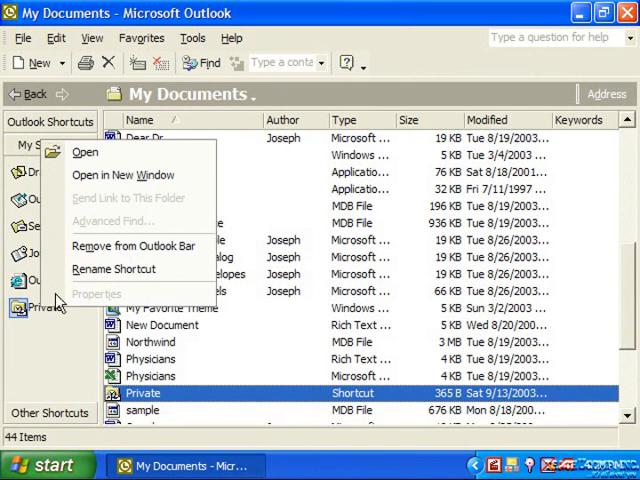
click(137, 245)
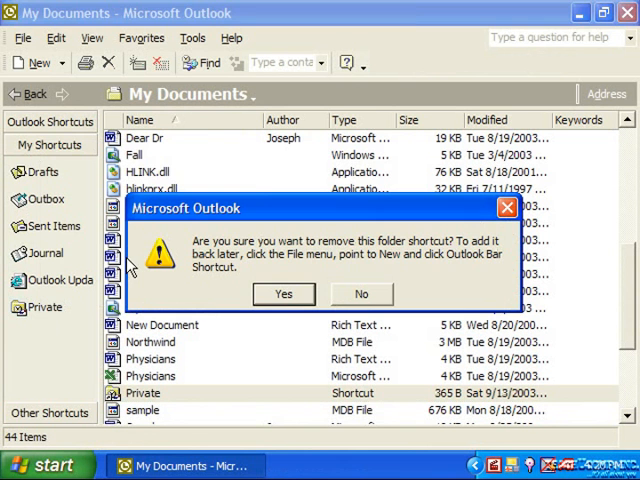
click(283, 294)
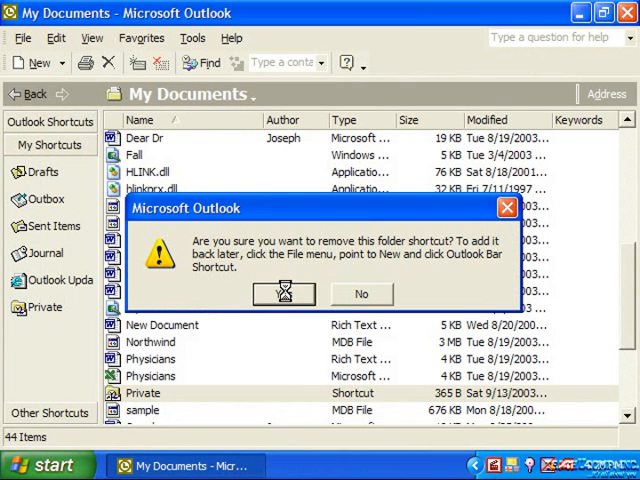
click(283, 293)
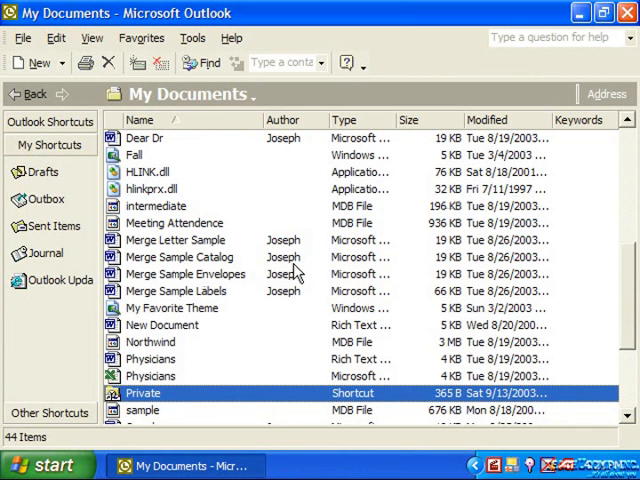
mouse_move(155, 405)
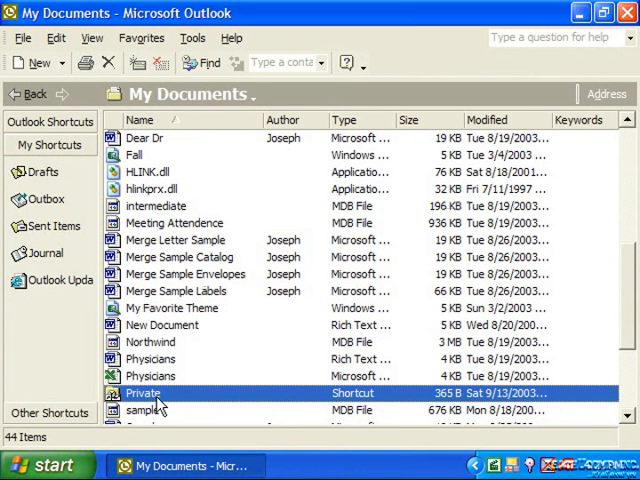
mouse_move(158, 408)
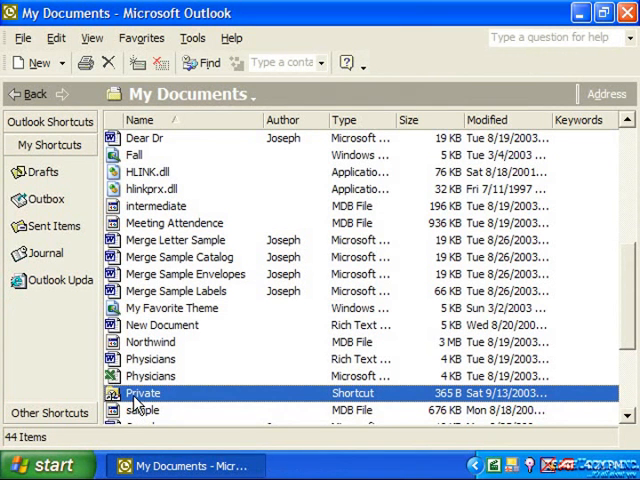
Step: Delete the Private shortcut from My Documents, minimize Outlook, and empty the Recycle Bin
right_click(143, 392)
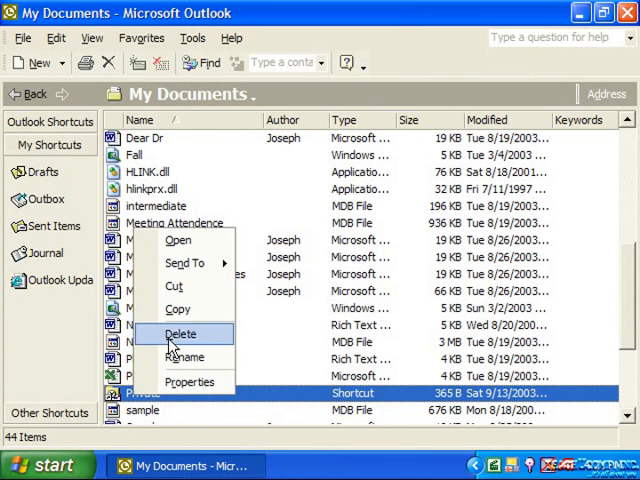
click(181, 333)
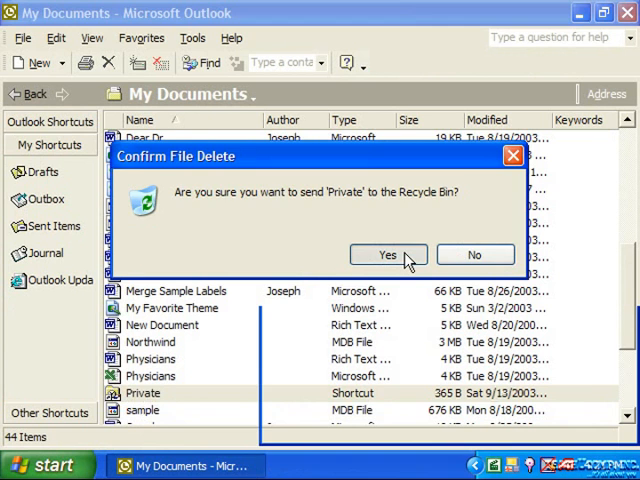
click(388, 254)
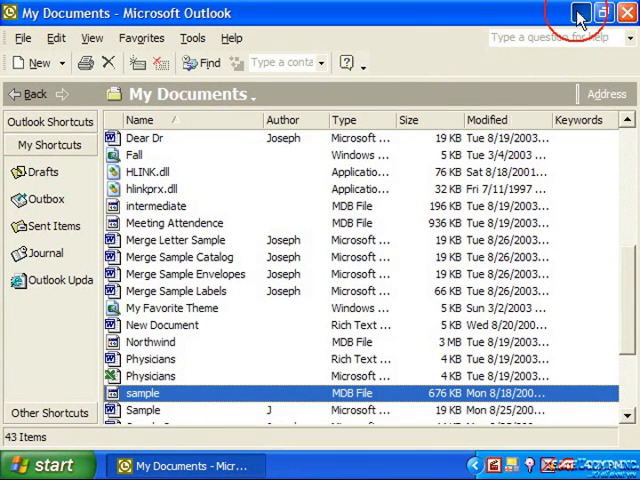
click(580, 12)
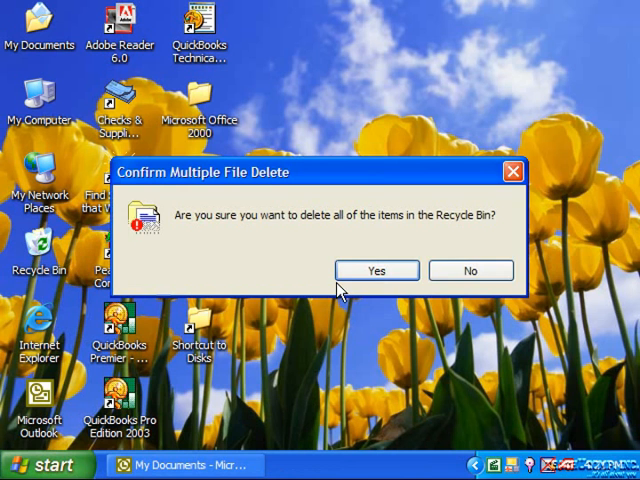
click(375, 270)
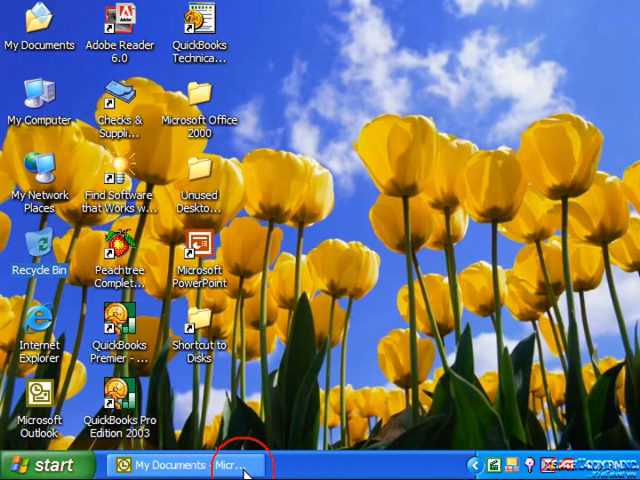